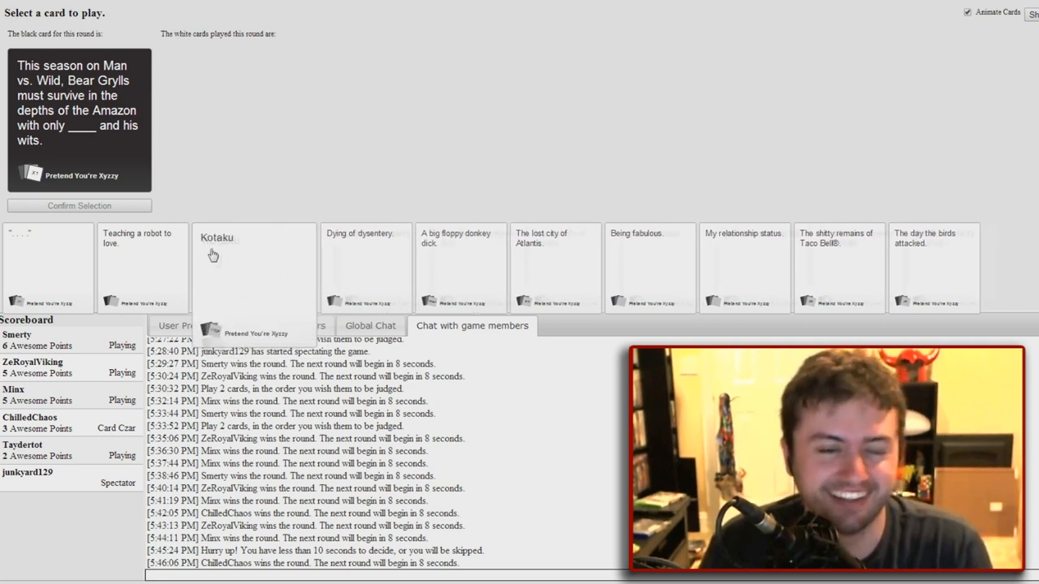
Submit the Kotaku white card as the answer to the Bear Grylls black card
click(214, 256)
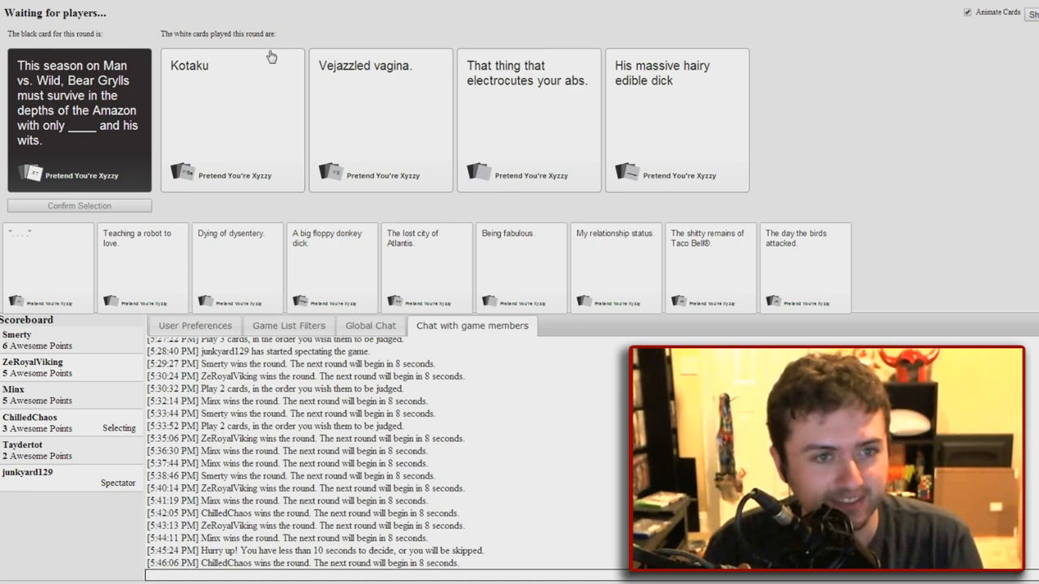
mouse_move(924, 191)
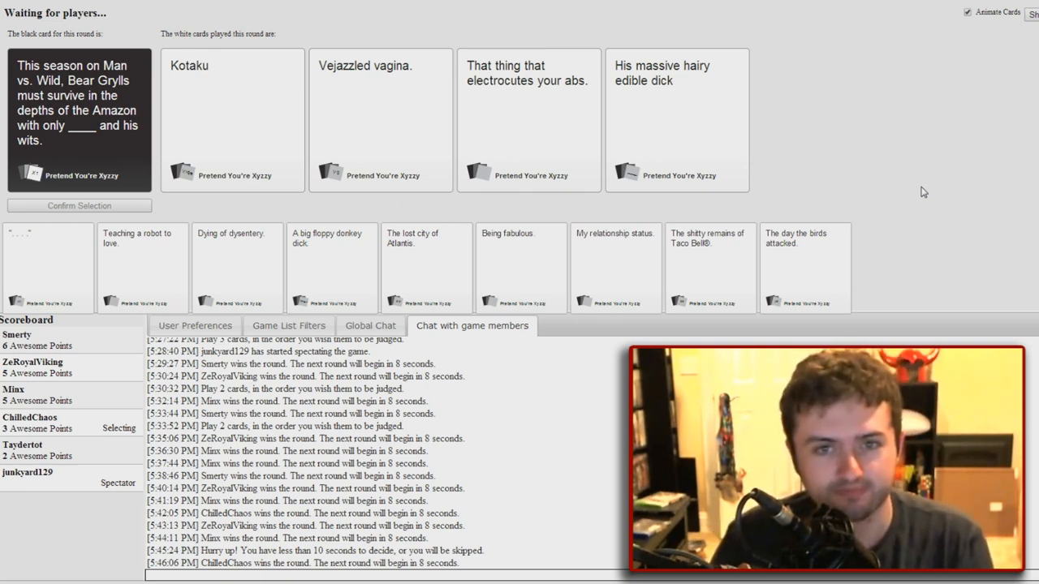
Advance past Minx's Bear Grylls win to the new frat-house black card round
click(678, 120)
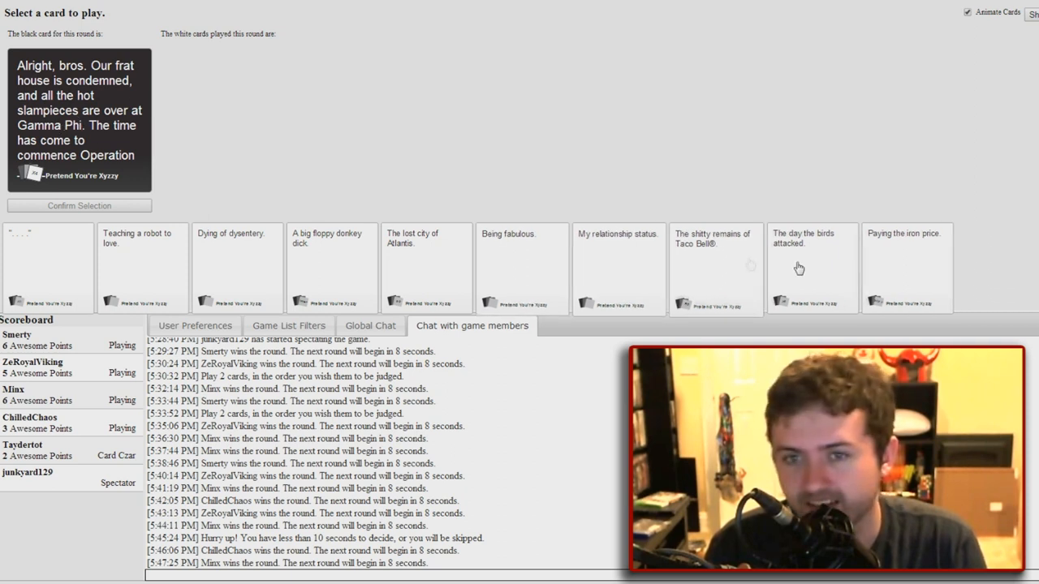
Submit 'Teaching a robot to love.' for the frat-house card and continue to the Thrown Controllers round
click(523, 268)
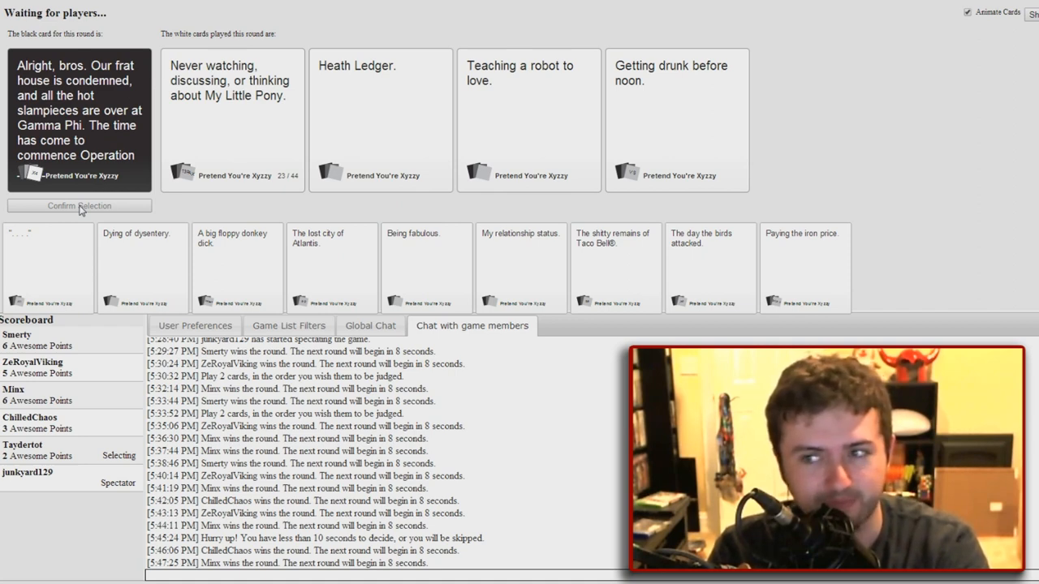
click(234, 120)
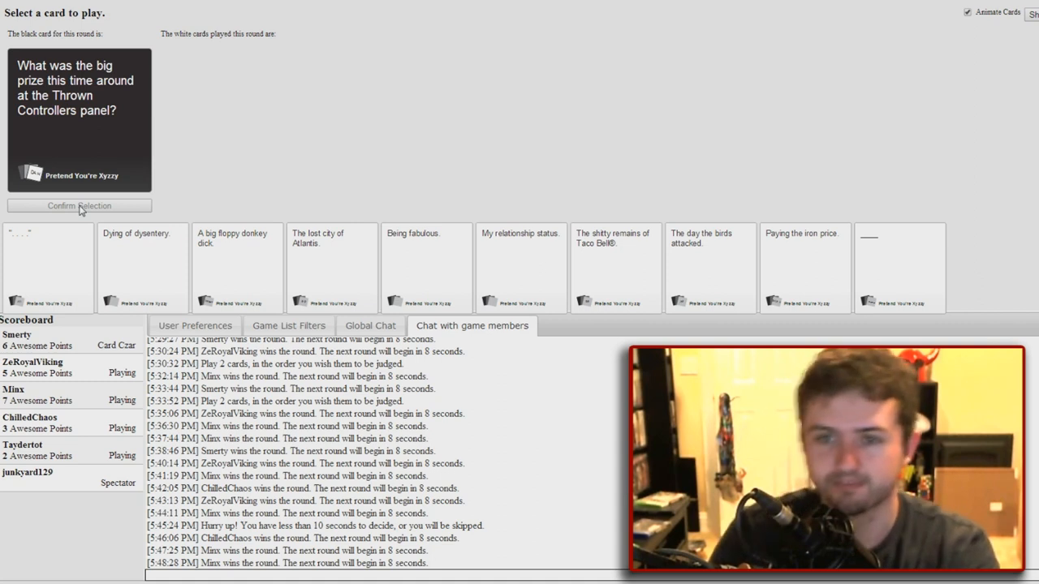
Write and submit a blank card reading 'A controller that gets thrown at you.' for Thrown Controllers
click(804, 268)
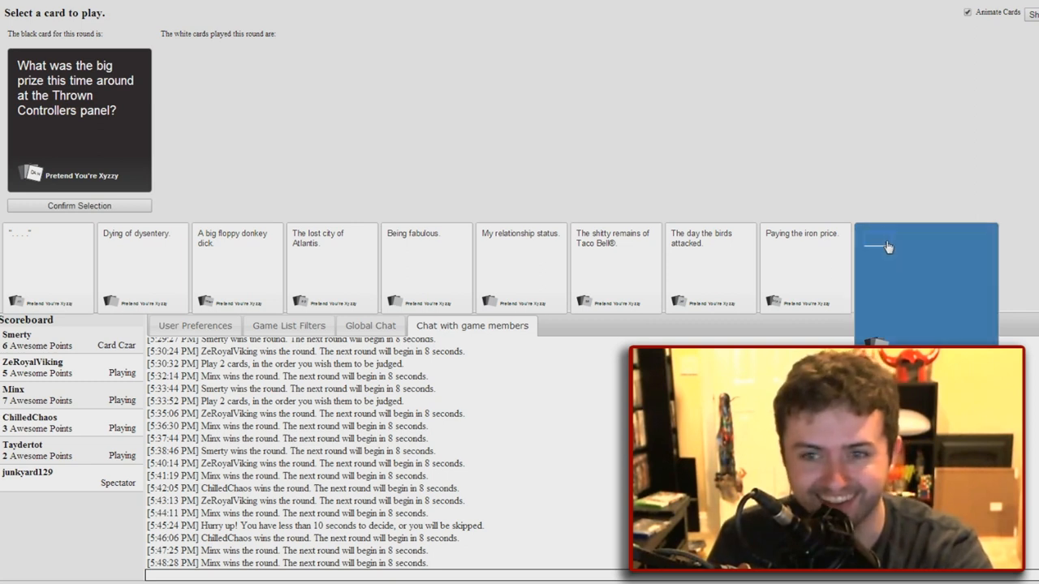
click(917, 268)
text(A Thrown Contro)
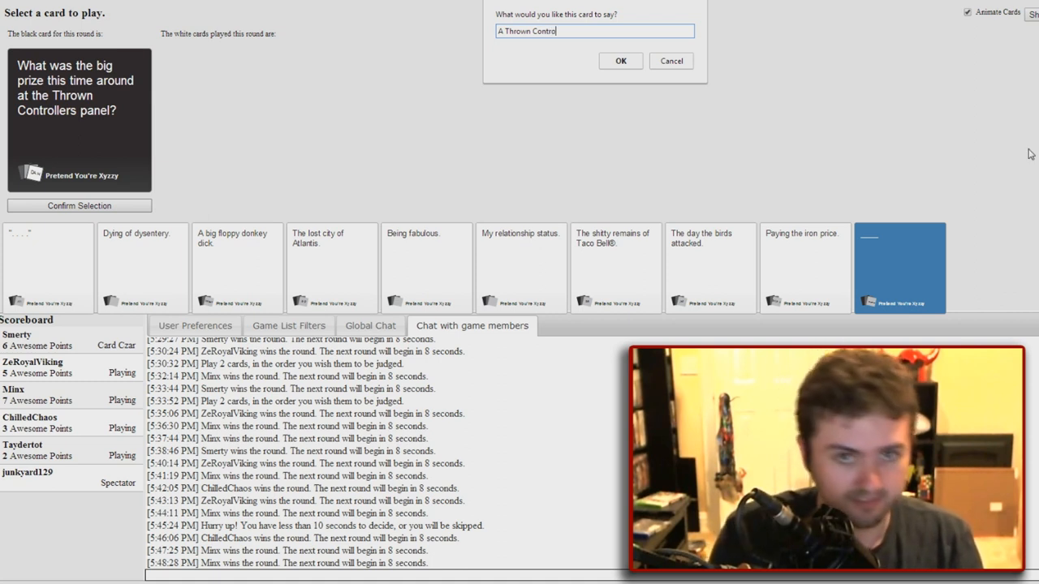
text(ller.)
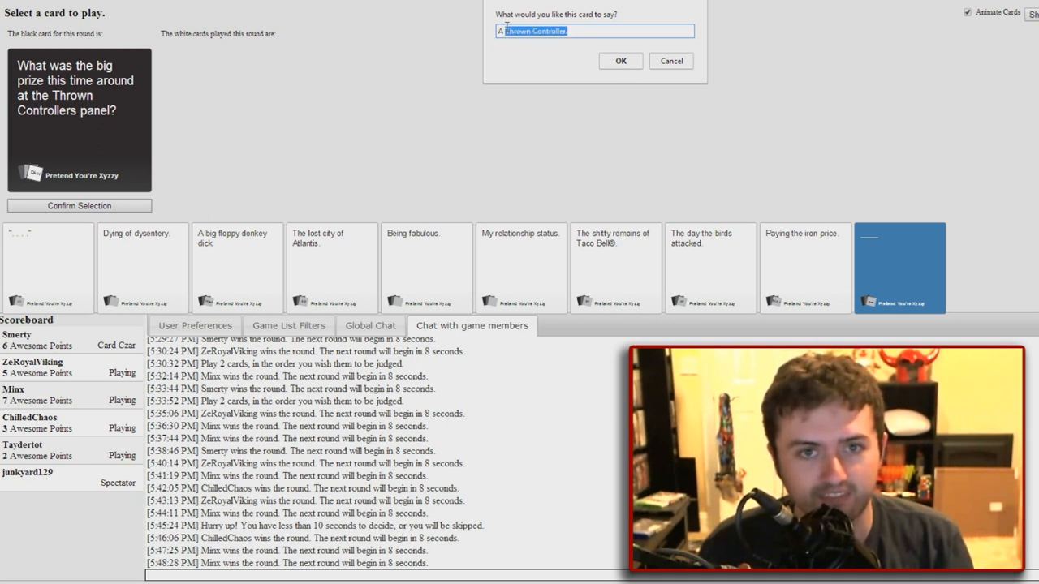
key(Delete)
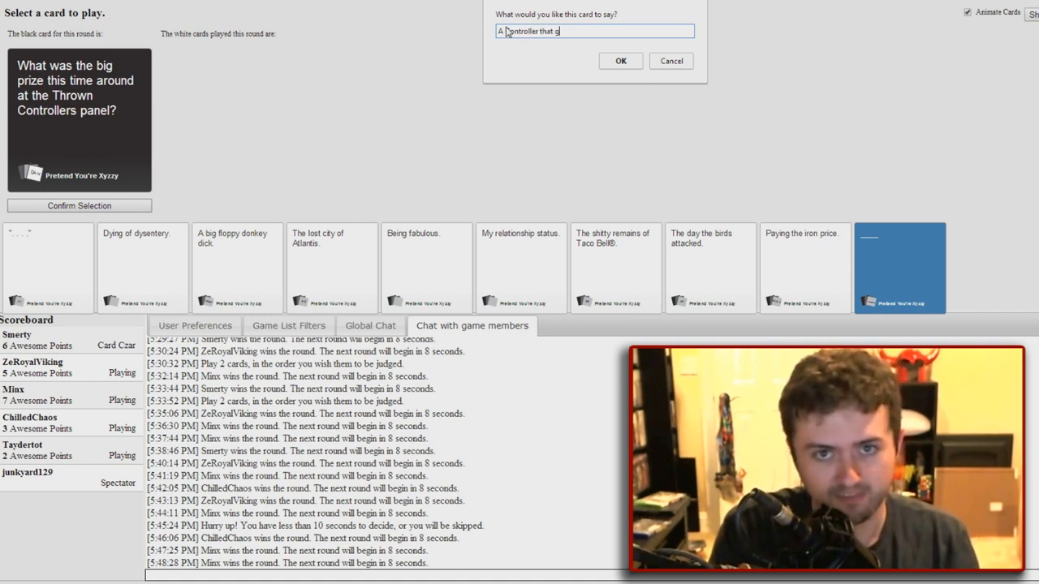
text(ets thrown.)
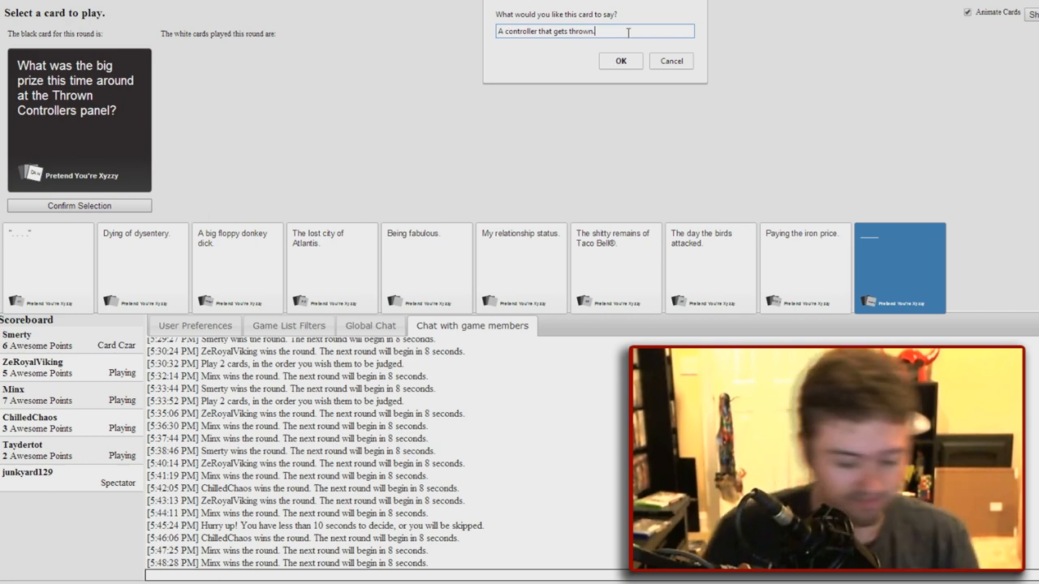
text(at you)
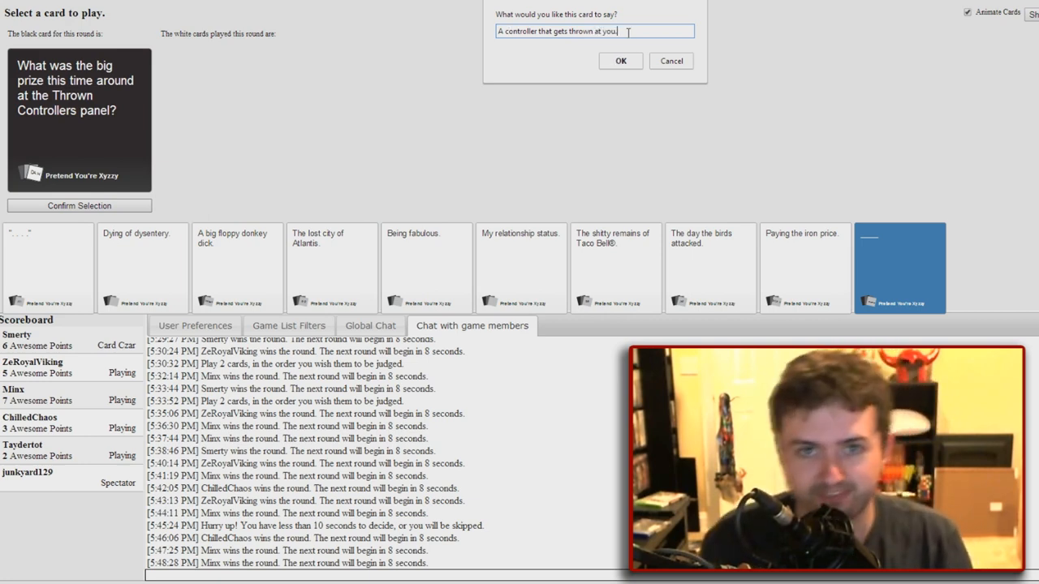
click(621, 61)
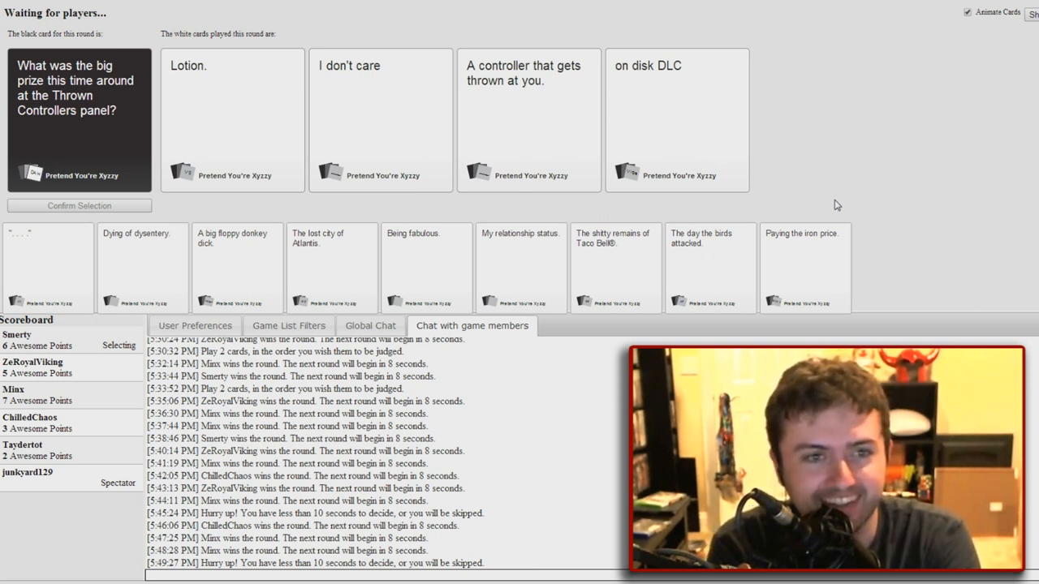
Begin the Card Czar turn for the 'Everything else is uncivilized' black card
click(677, 117)
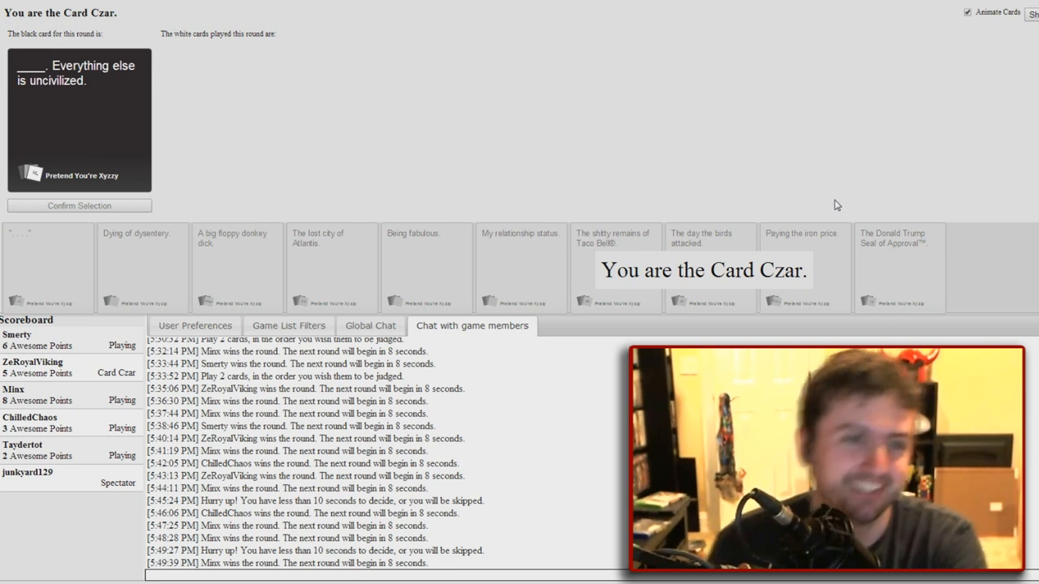
mouse_move(523, 175)
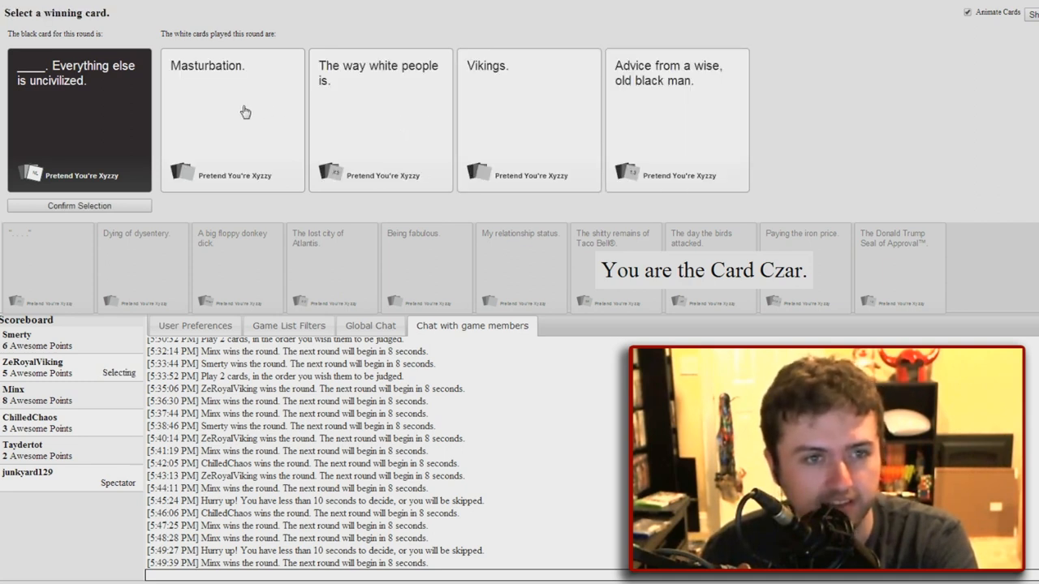
mouse_move(408, 133)
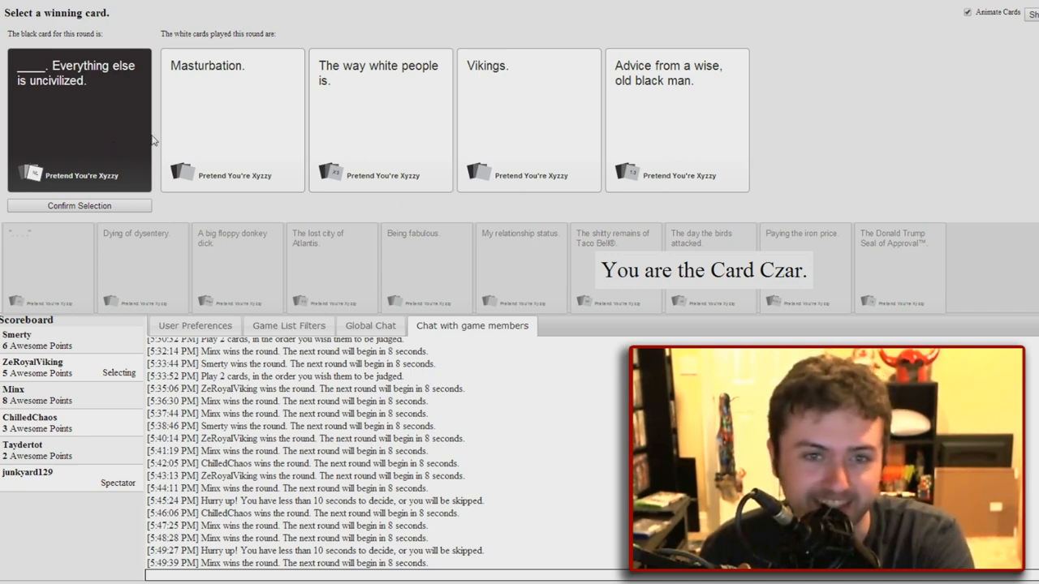
mouse_move(484, 129)
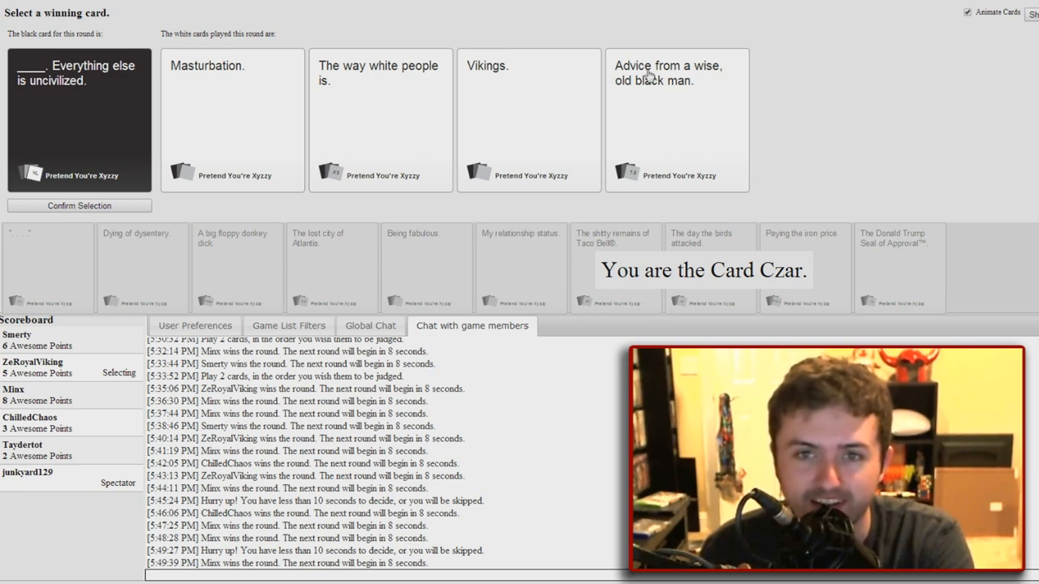
mouse_move(636, 94)
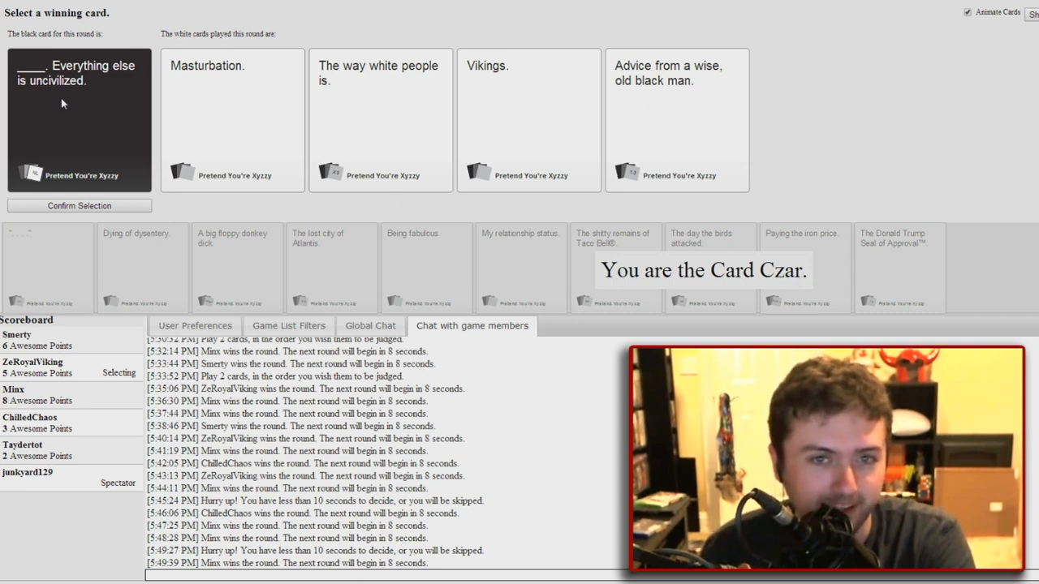
mouse_move(682, 120)
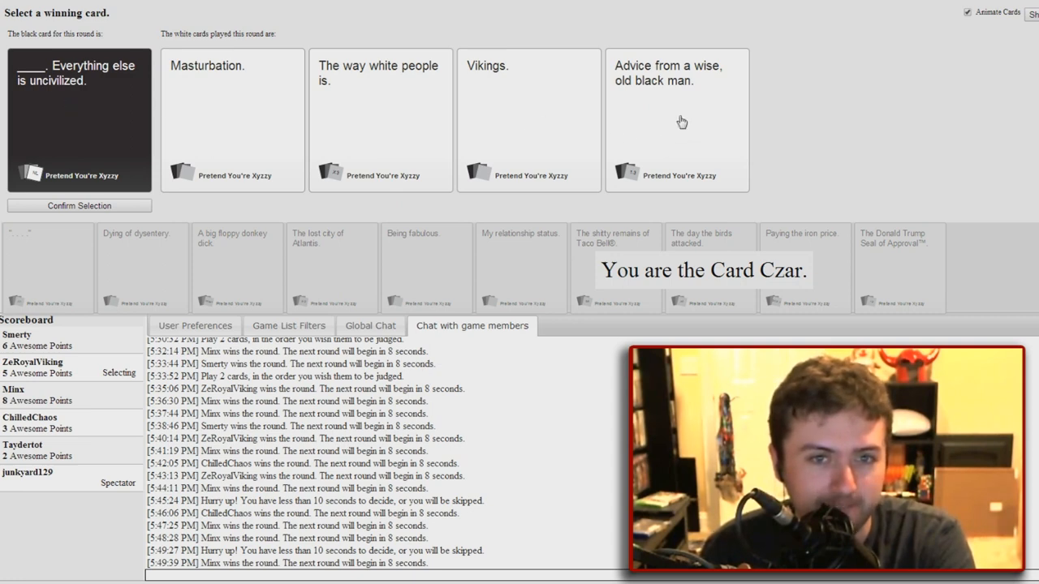
mouse_move(677, 120)
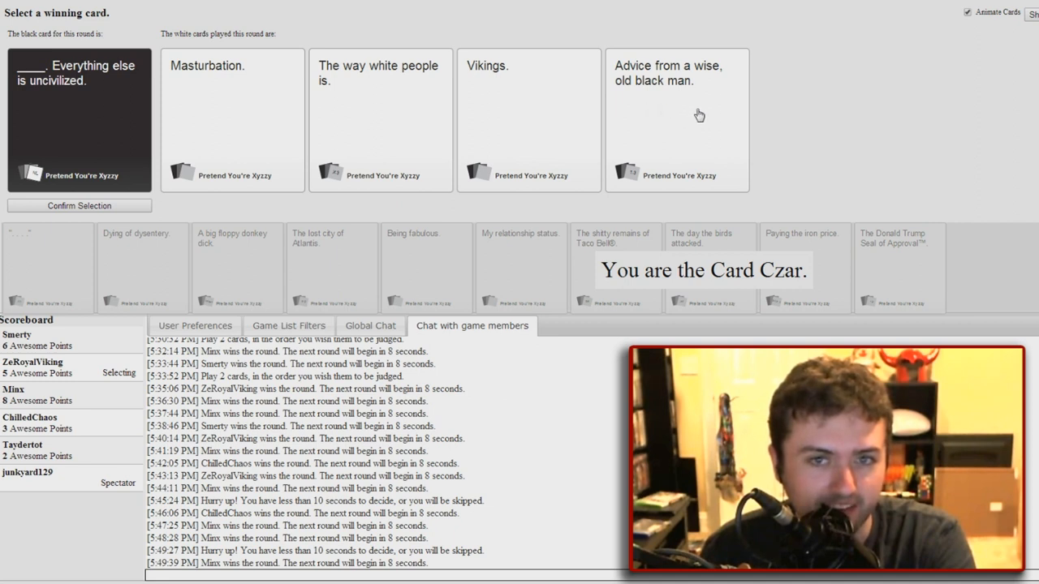
Choose Smerty's white card as the winner of the uncivilized round
click(698, 114)
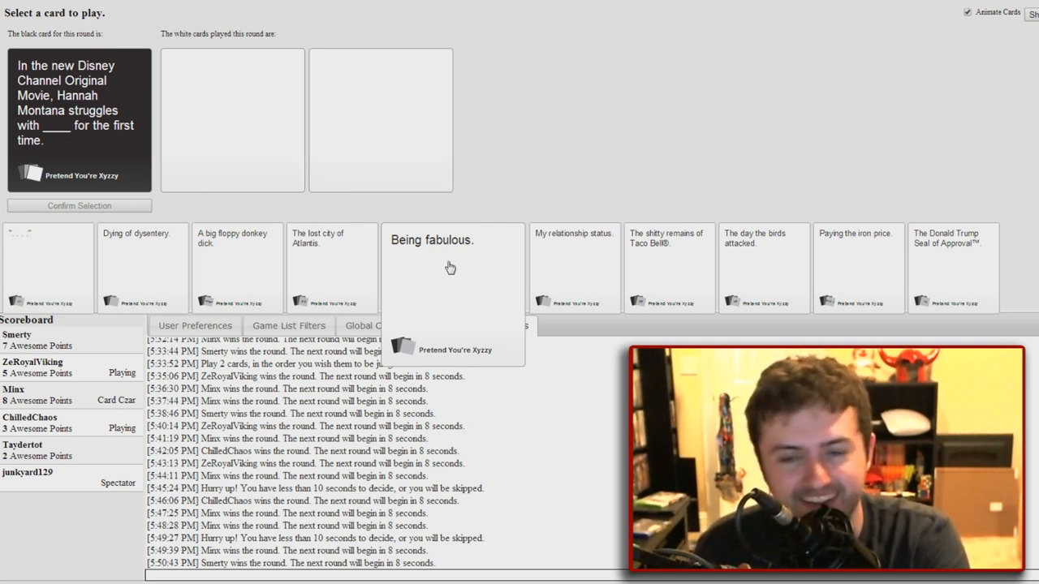
Submit 'Being fabulous.' for the Hannah Montana card and continue to the Anthropologists round
click(451, 266)
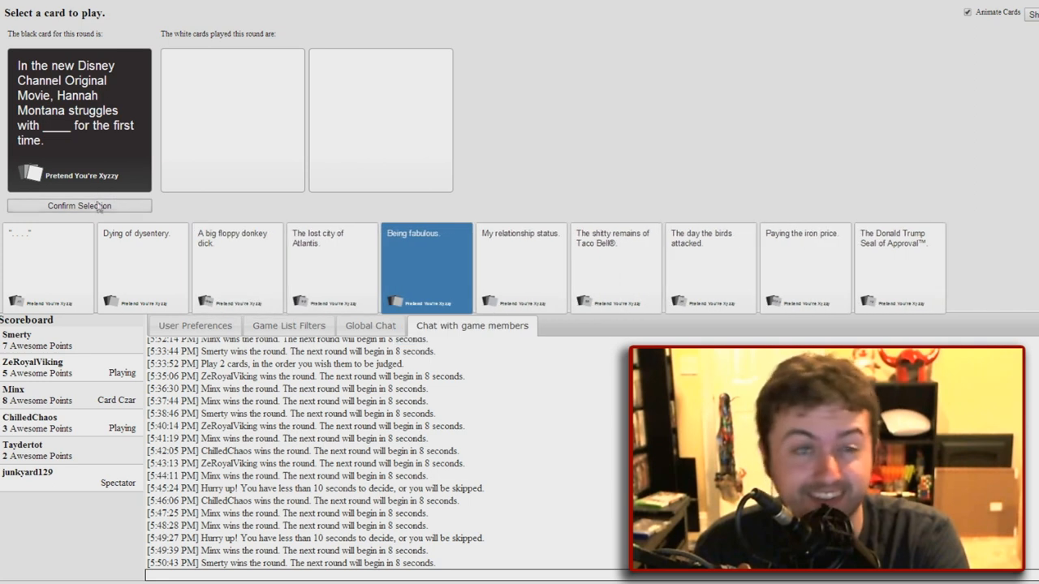
click(78, 204)
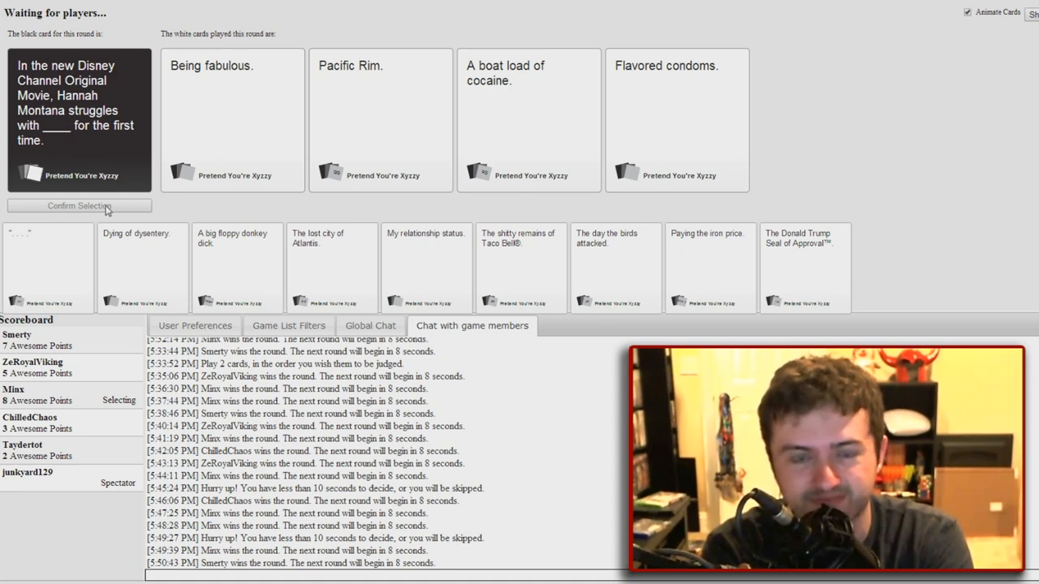
click(679, 120)
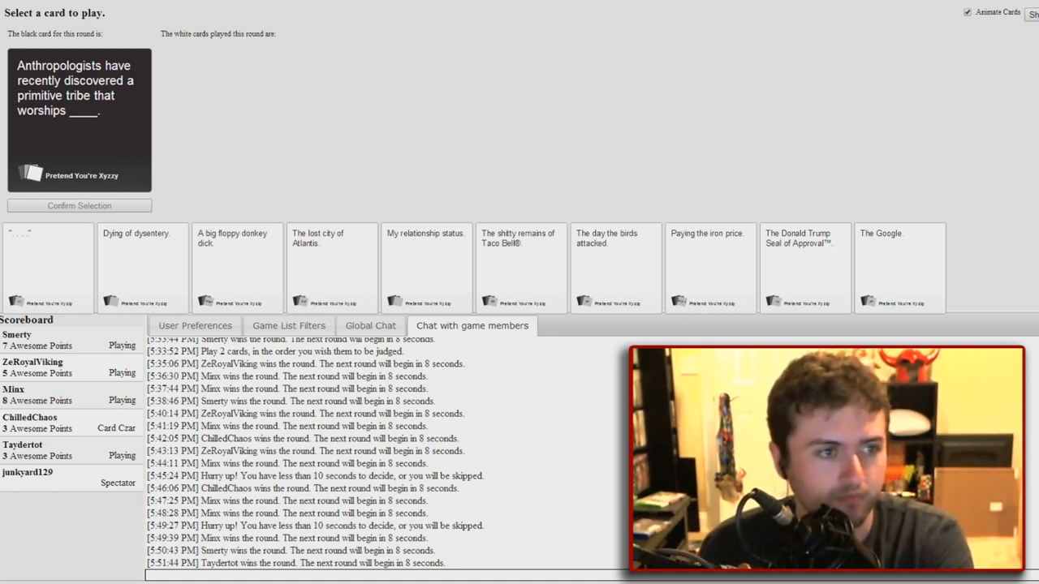
mouse_move(471, 185)
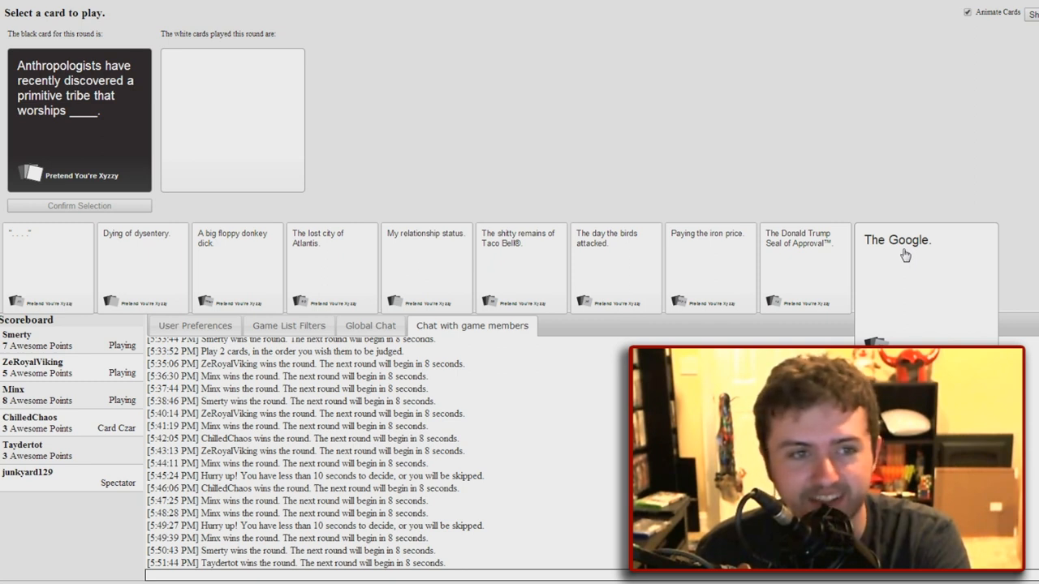
Submit 'The Google.' for the Anthropologists card and continue to the 'We'll always have' round
click(903, 255)
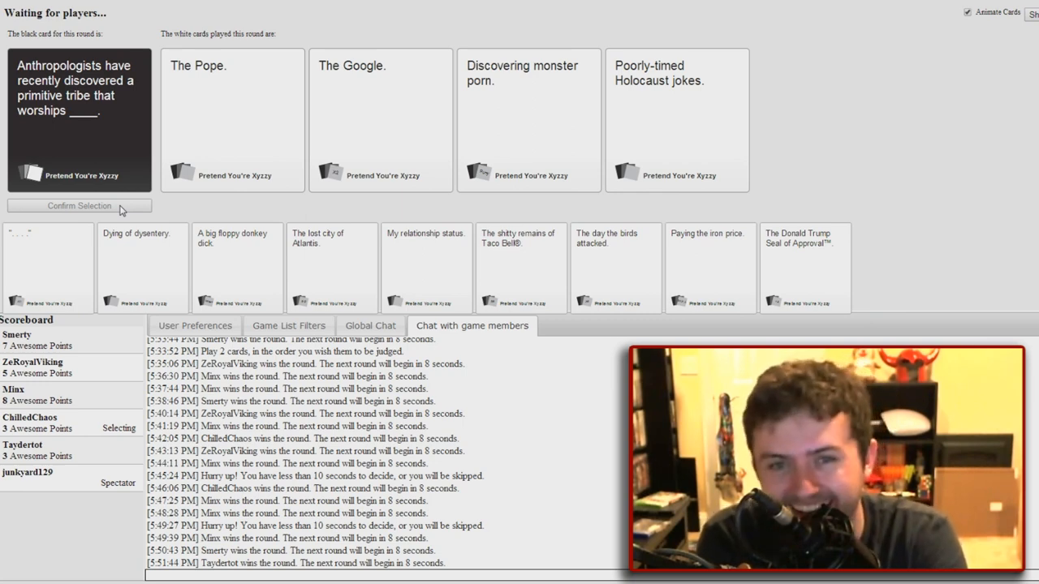
click(234, 120)
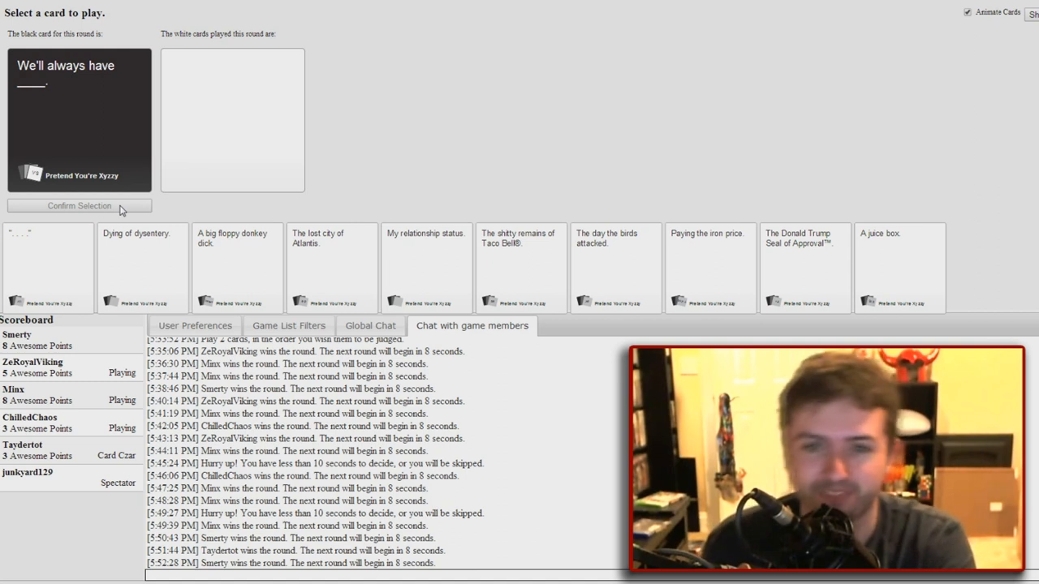
Submit 'The lost city of Atlantis.' for 'We'll always have ____' and continue to the 'OH MY GOD JC' round
click(237, 260)
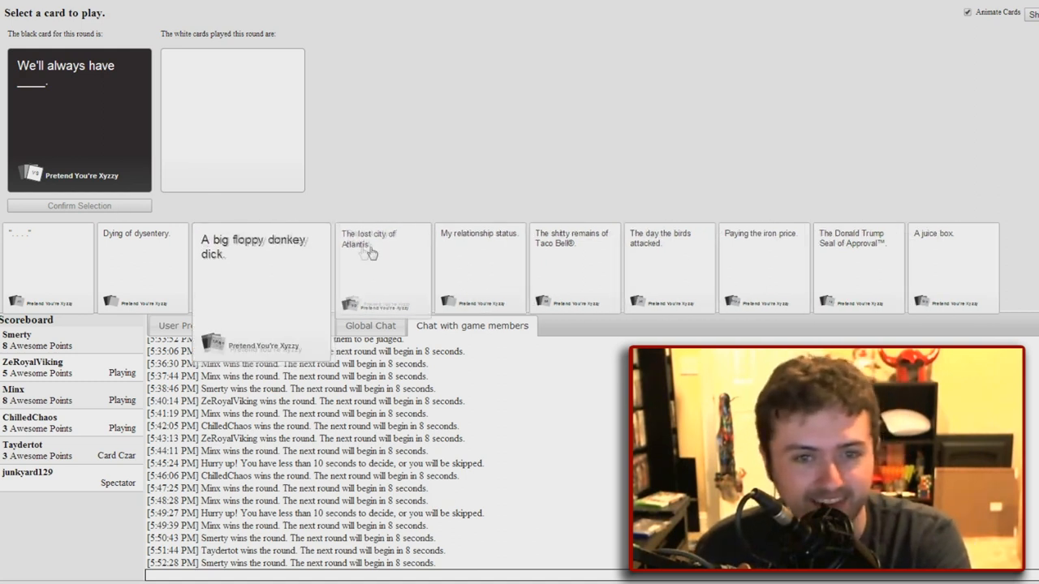
click(376, 252)
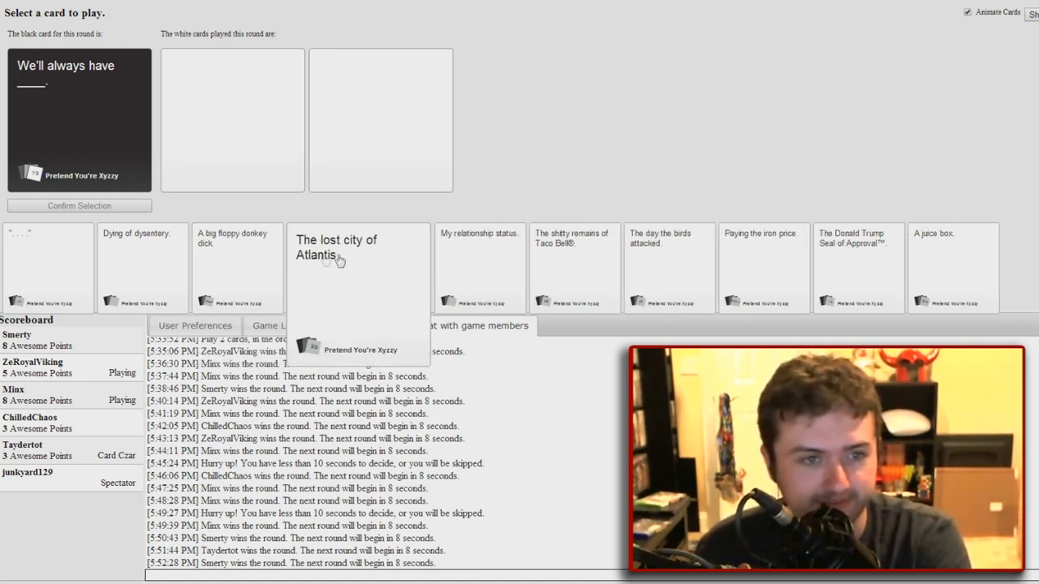
mouse_move(423, 282)
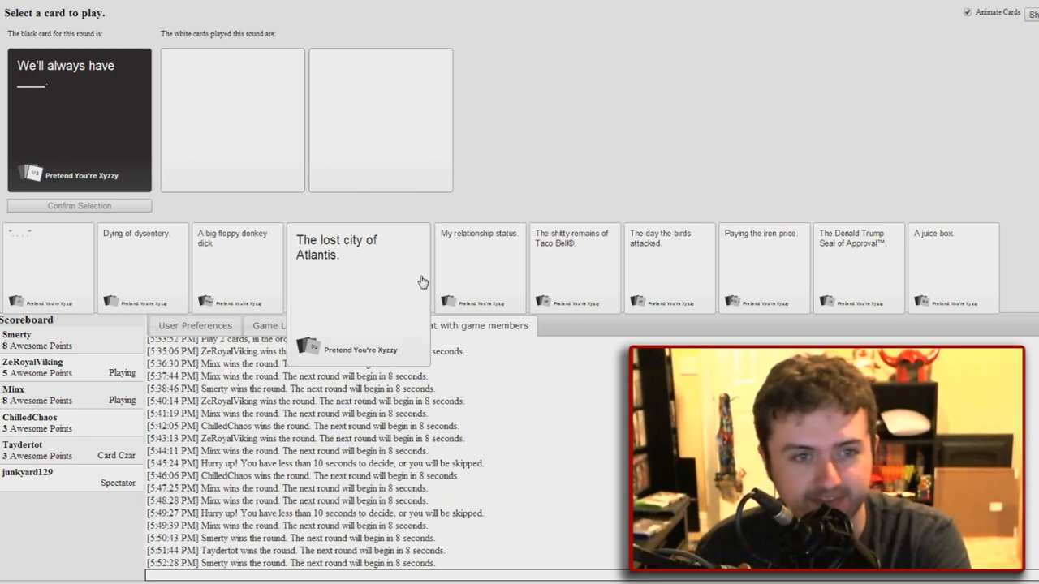
click(357, 259)
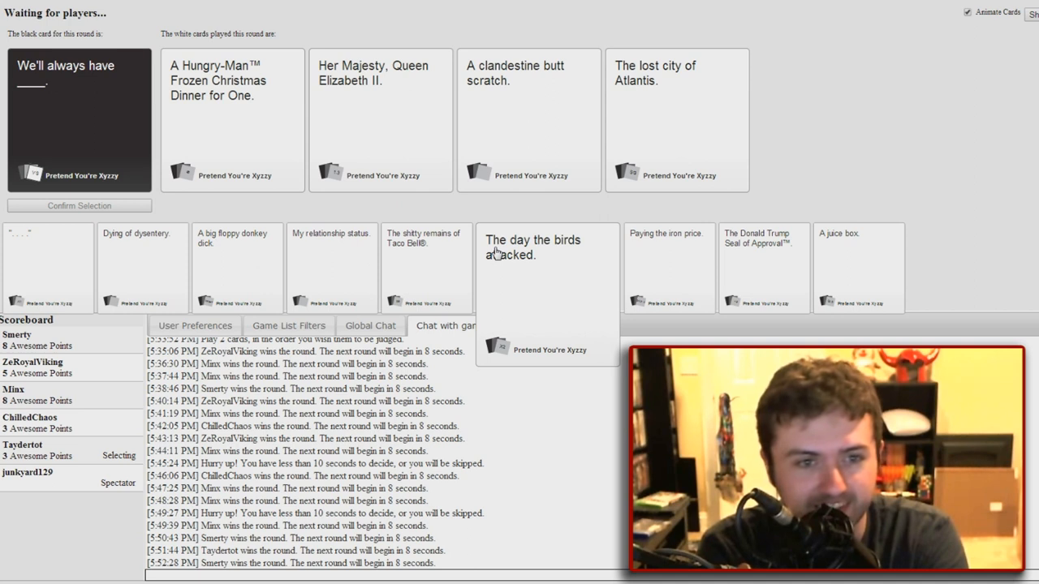
click(529, 120)
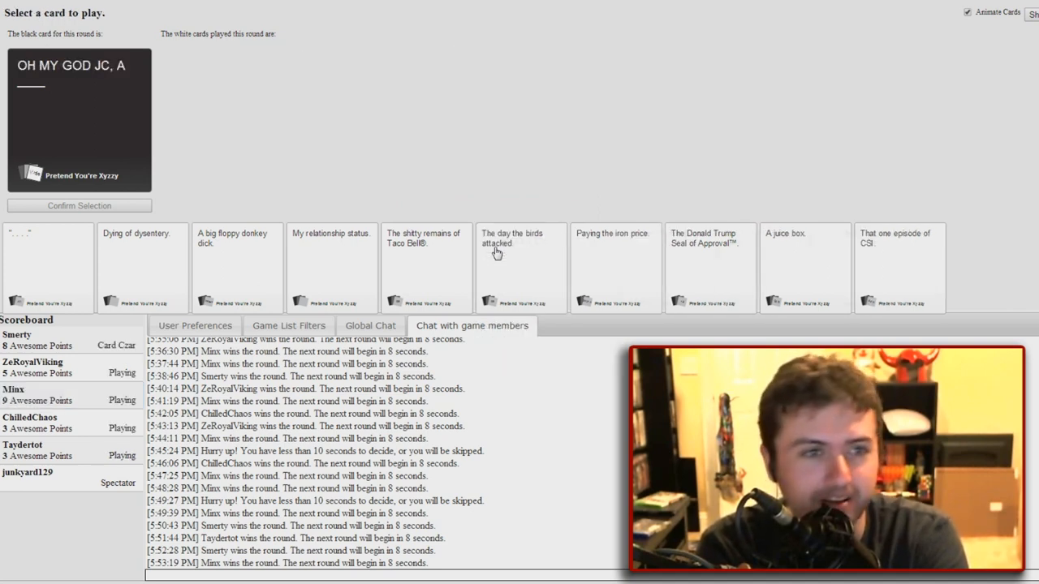
mouse_move(296, 175)
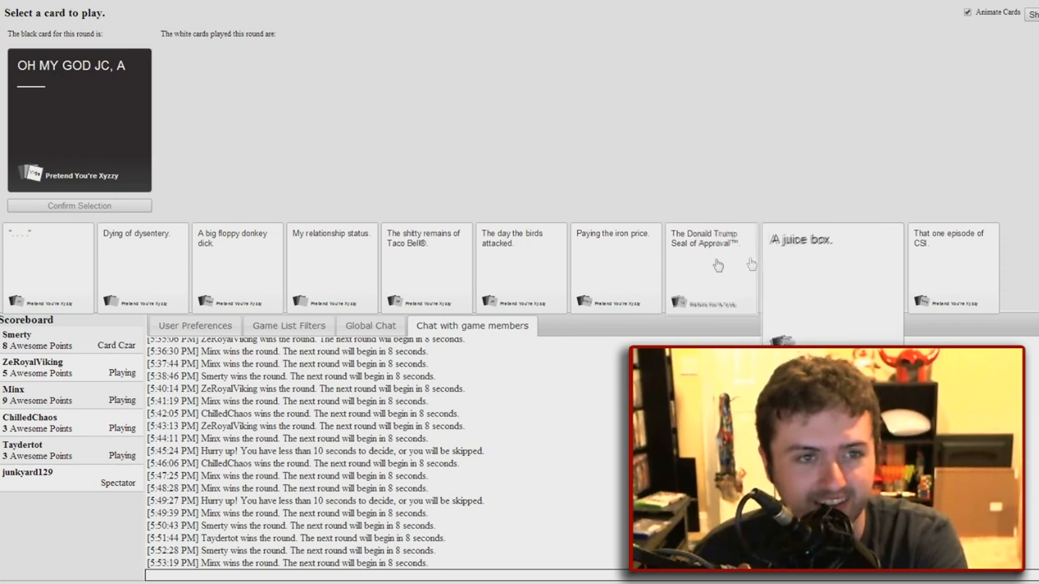
mouse_move(198, 268)
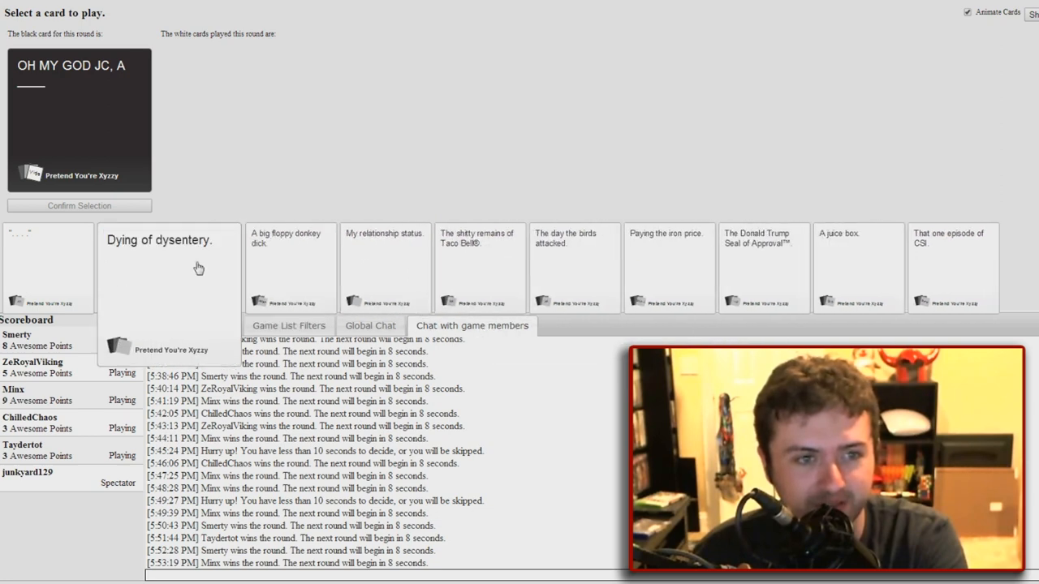
mouse_move(151, 263)
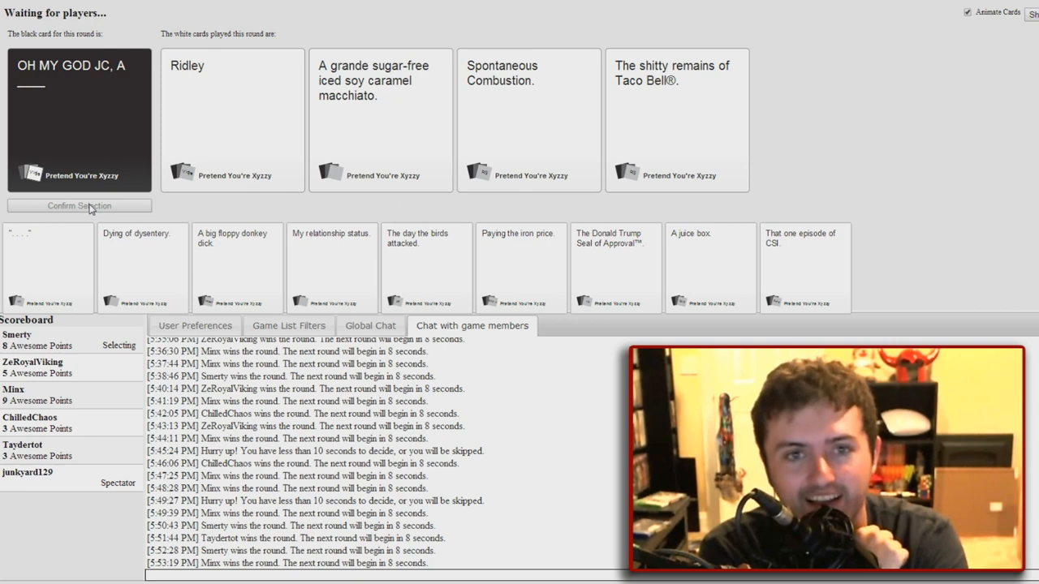
Submit 'The shitty remains of Taco Bell®.' for 'OH MY GOD JC, A ____'
click(382, 120)
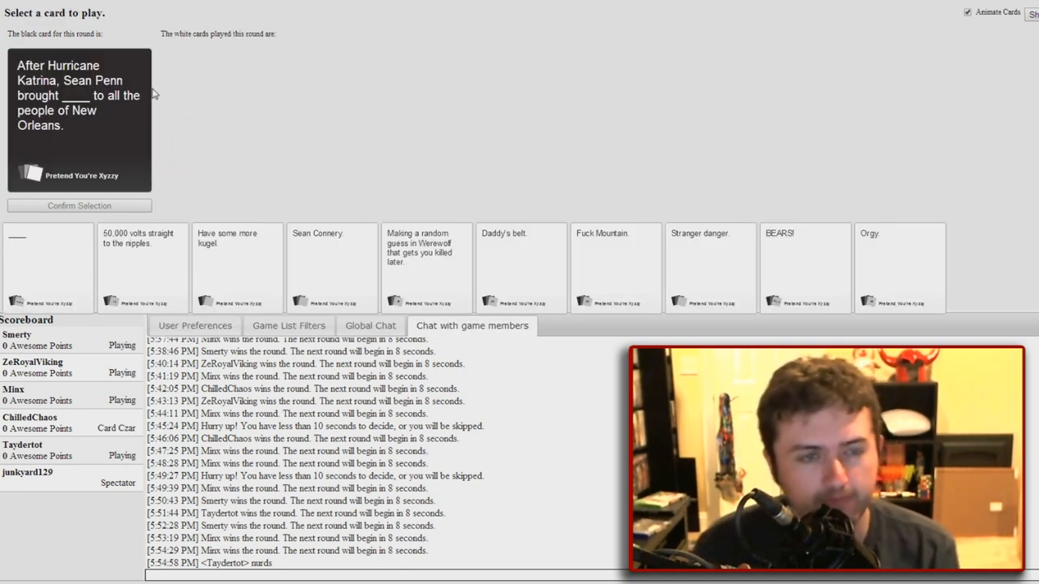
mouse_move(127, 62)
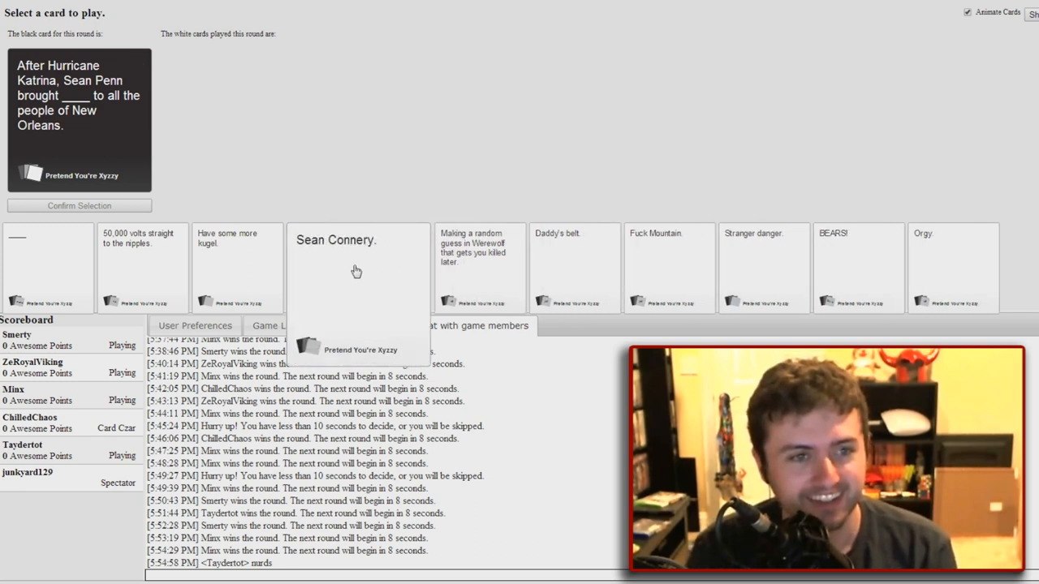
mouse_move(347, 266)
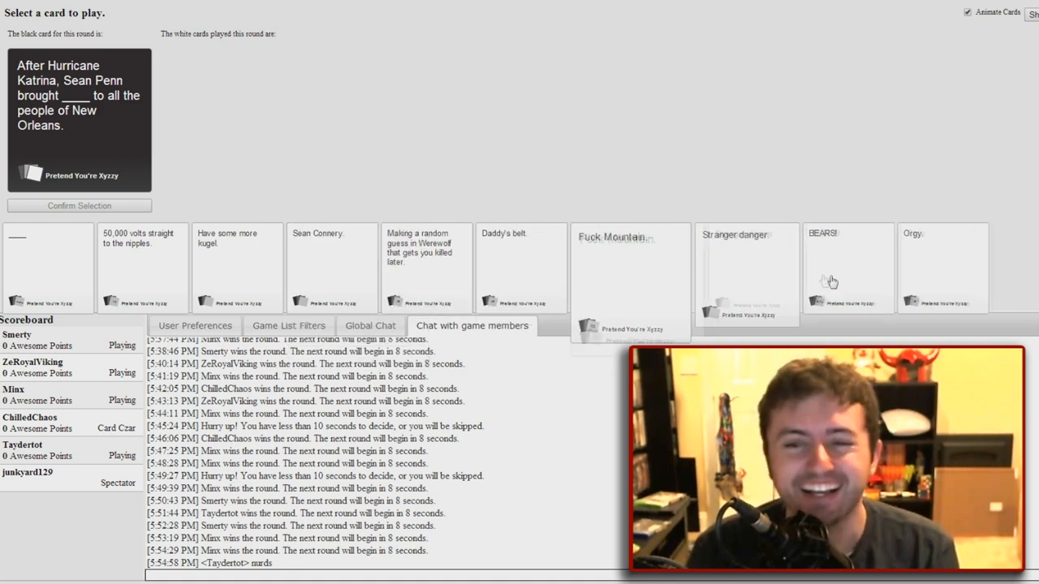
mouse_move(828, 266)
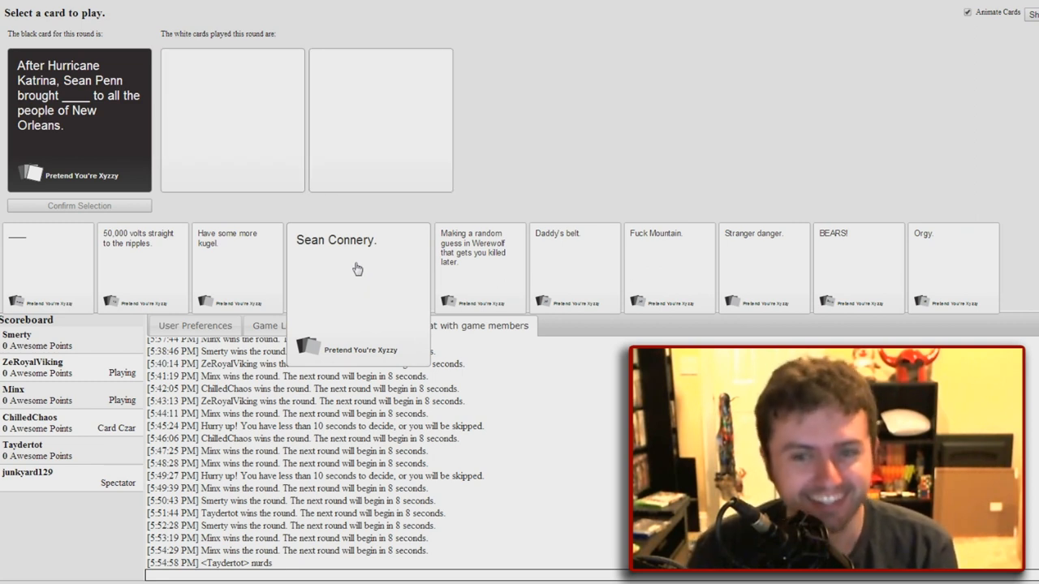
mouse_move(374, 264)
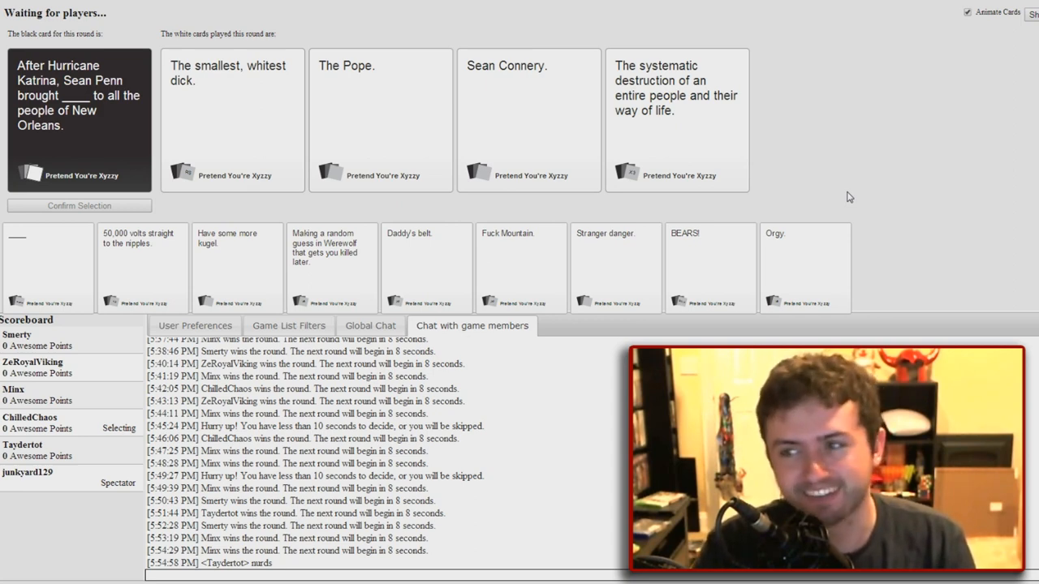
Confirm 'Sean Connery.' as the answer to the Hurricane Katrina black card
click(234, 120)
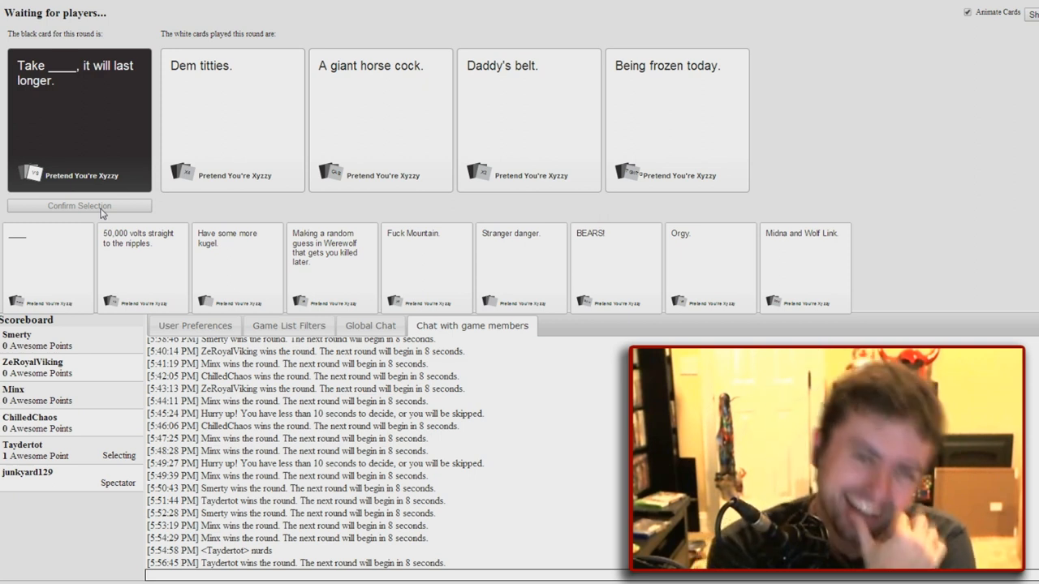
Confirm 'Daddy's belt.' as the answer to the 'Take ____' black card
click(233, 117)
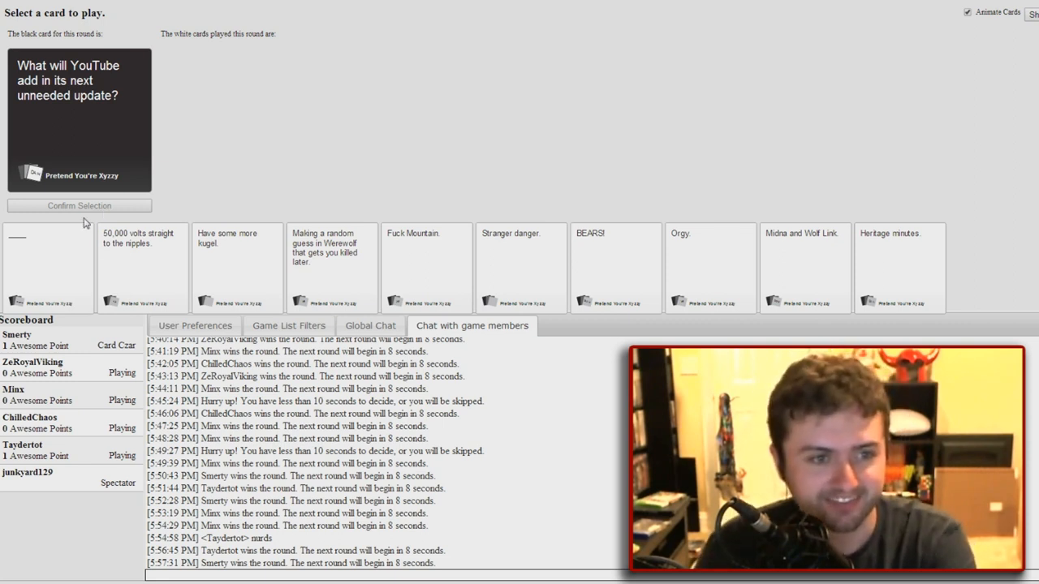
Write 'A working sub box.' on the blank card and submit it for the YouTube round
click(41, 268)
text(A working sub box.)
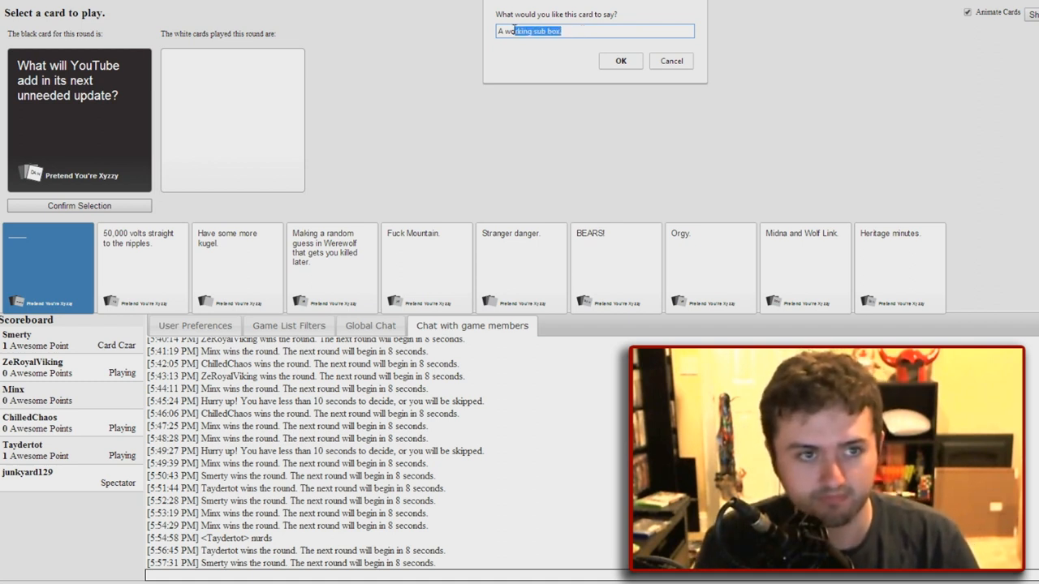
click(621, 61)
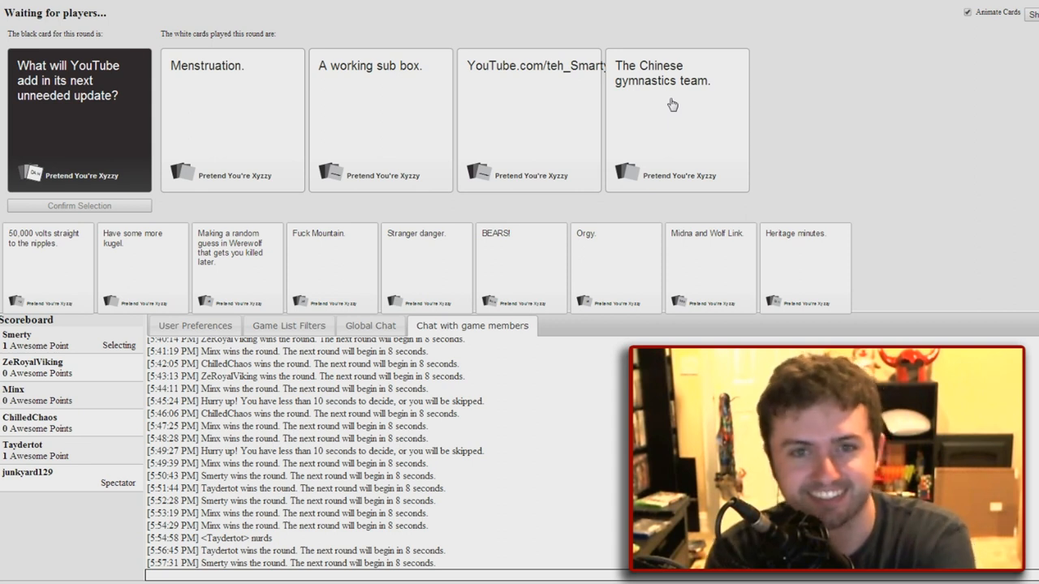
mouse_move(436, 120)
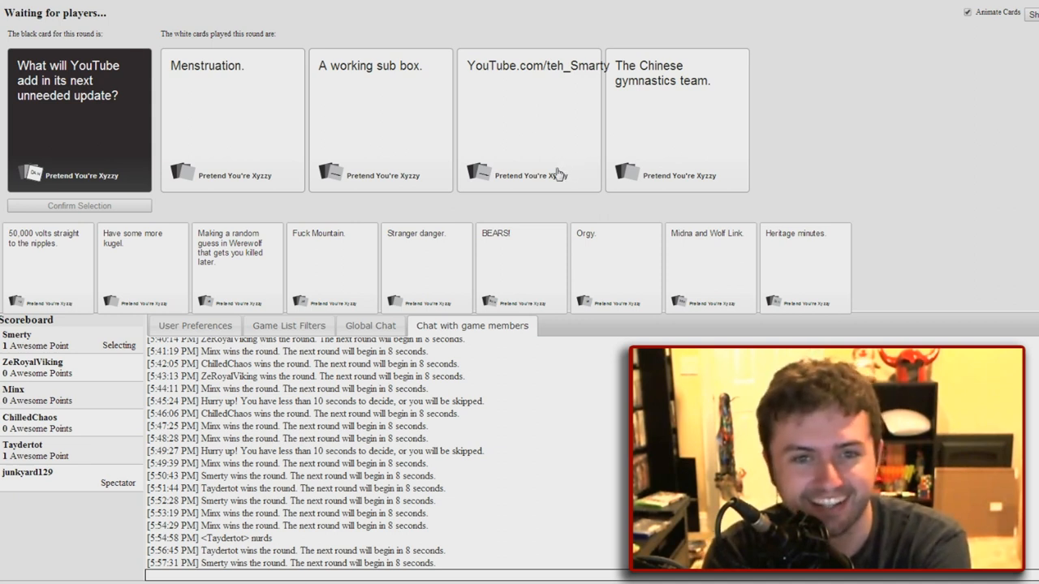
mouse_move(428, 56)
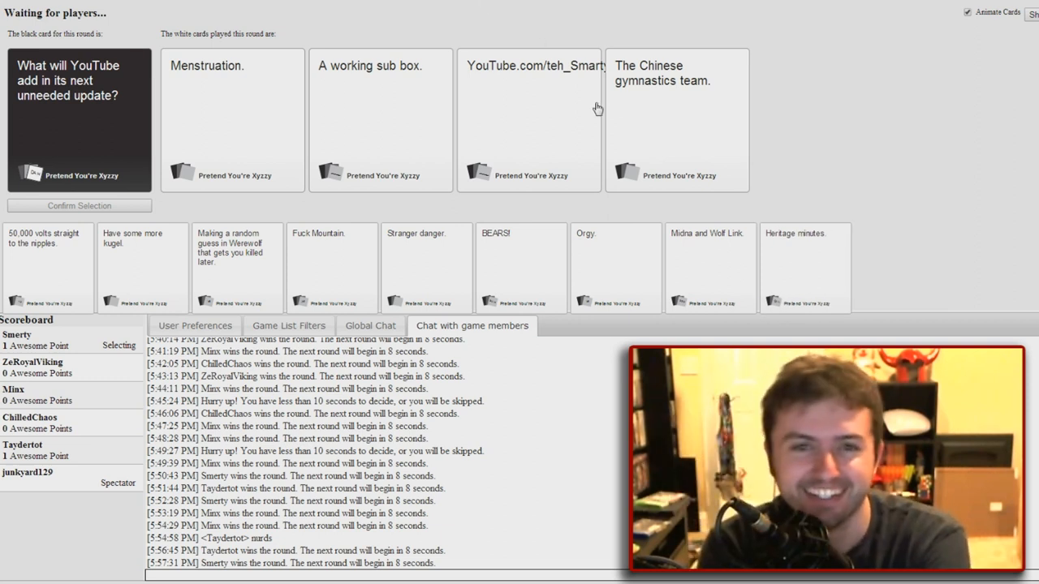
mouse_move(369, 120)
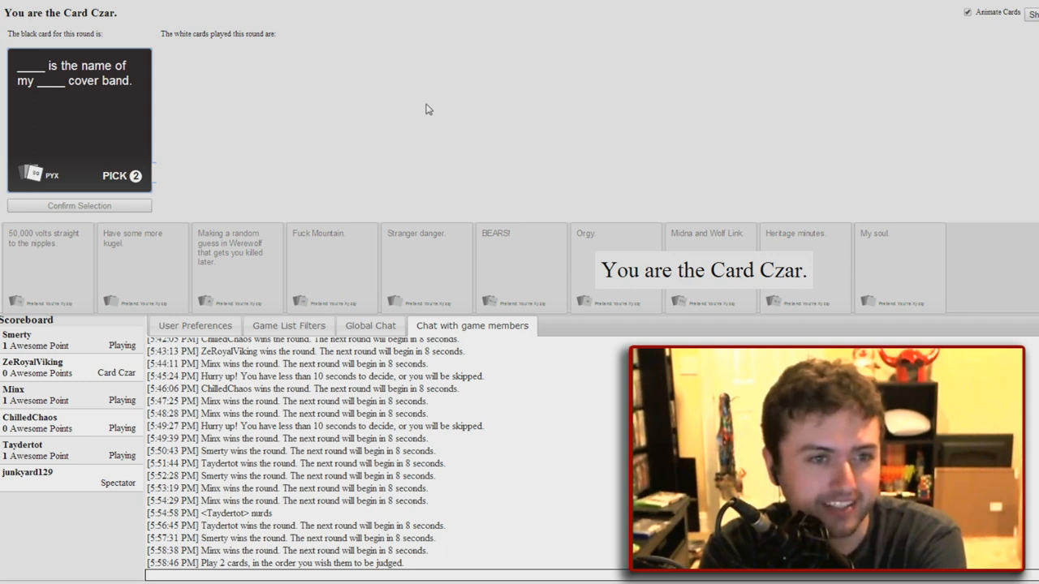
mouse_move(386, 133)
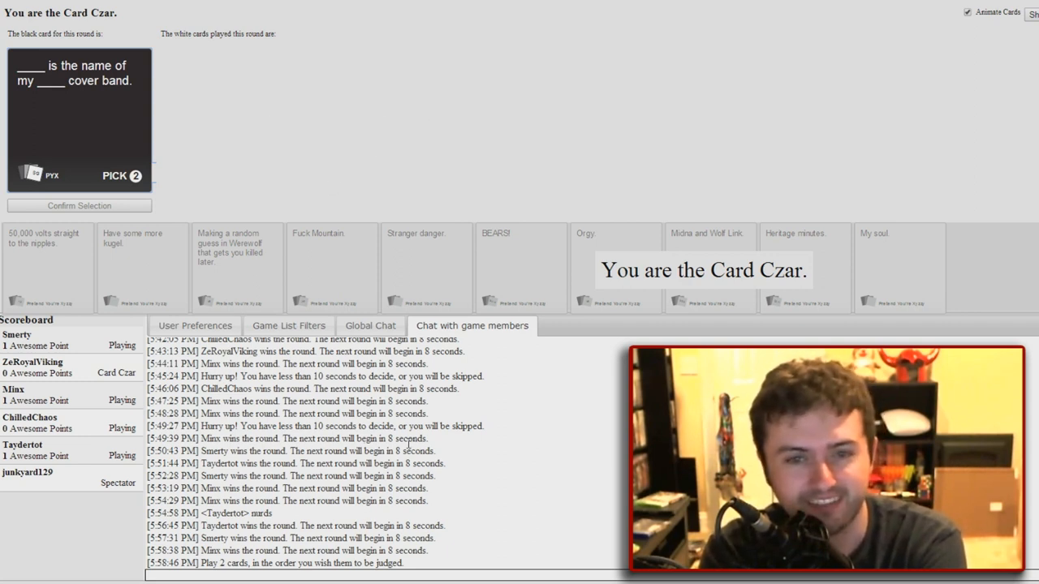
mouse_move(346, 272)
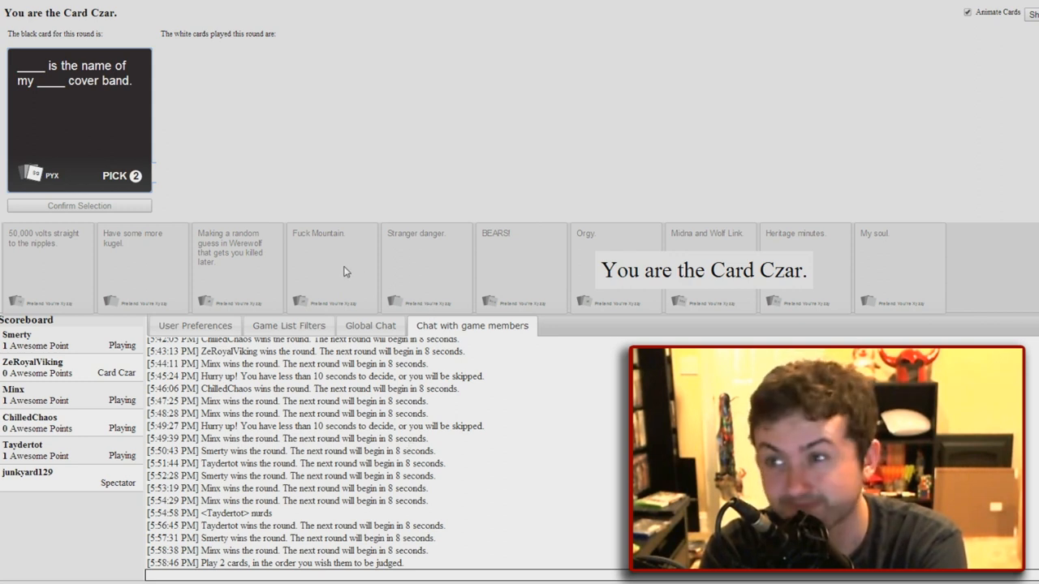
mouse_move(299, 269)
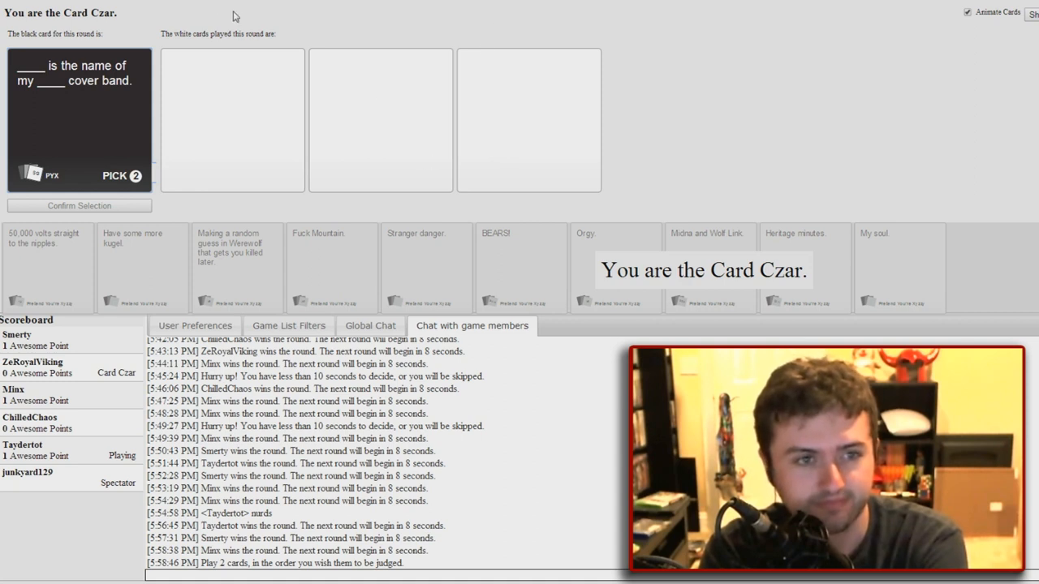
mouse_move(209, 209)
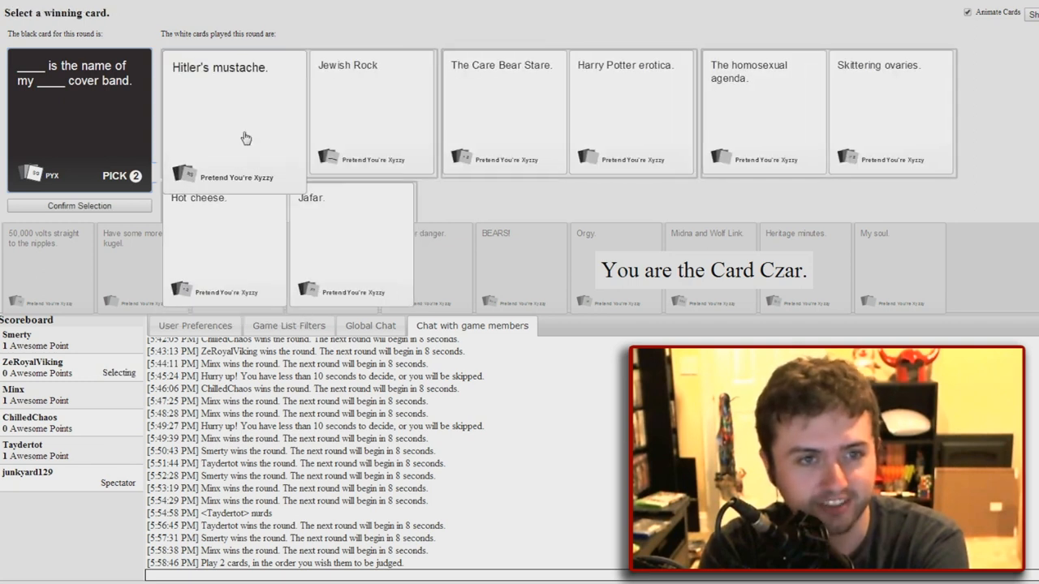
mouse_move(253, 133)
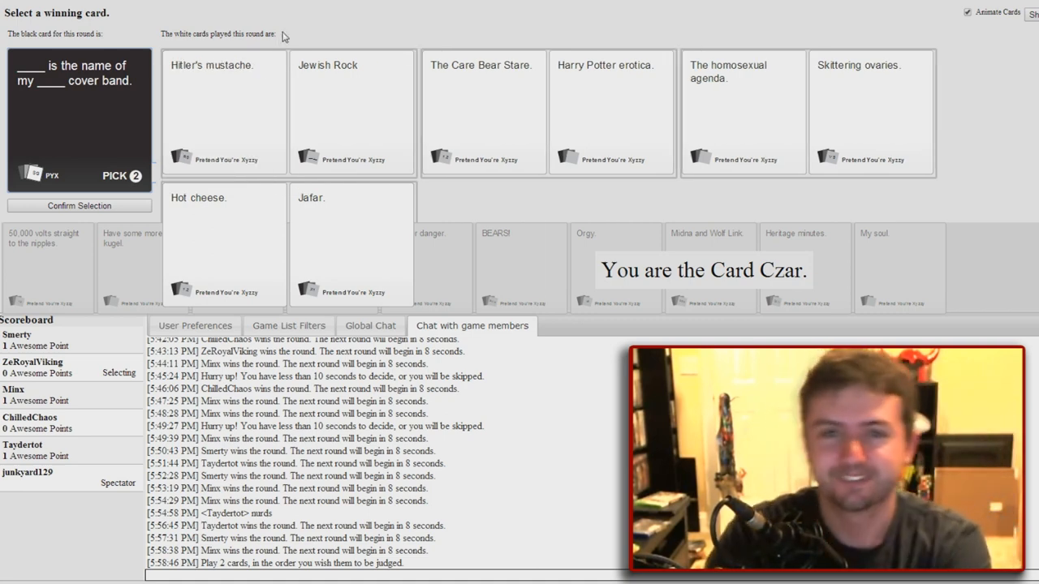
click(496, 114)
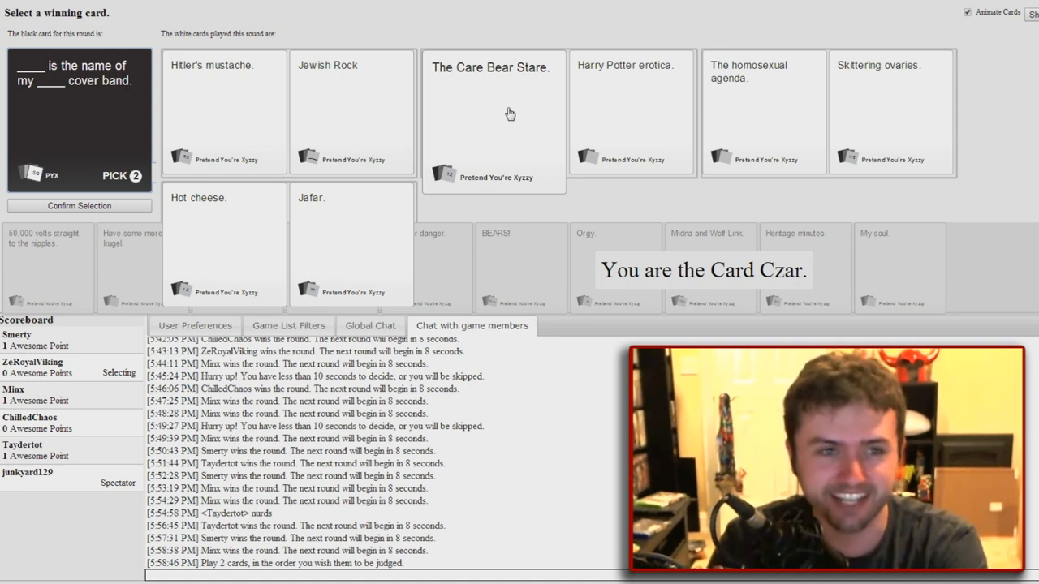
mouse_move(524, 123)
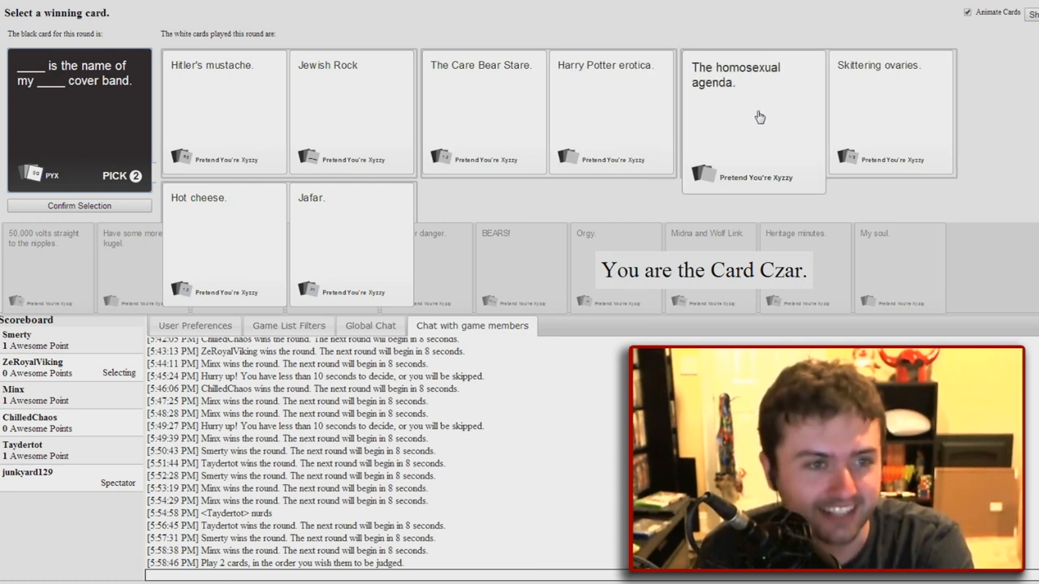
mouse_move(896, 120)
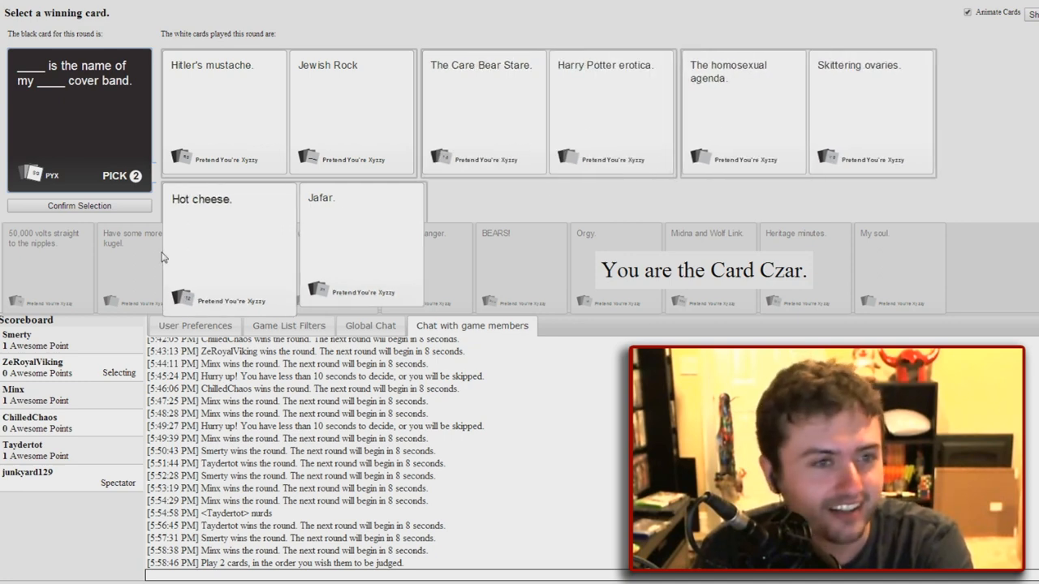
mouse_move(230, 133)
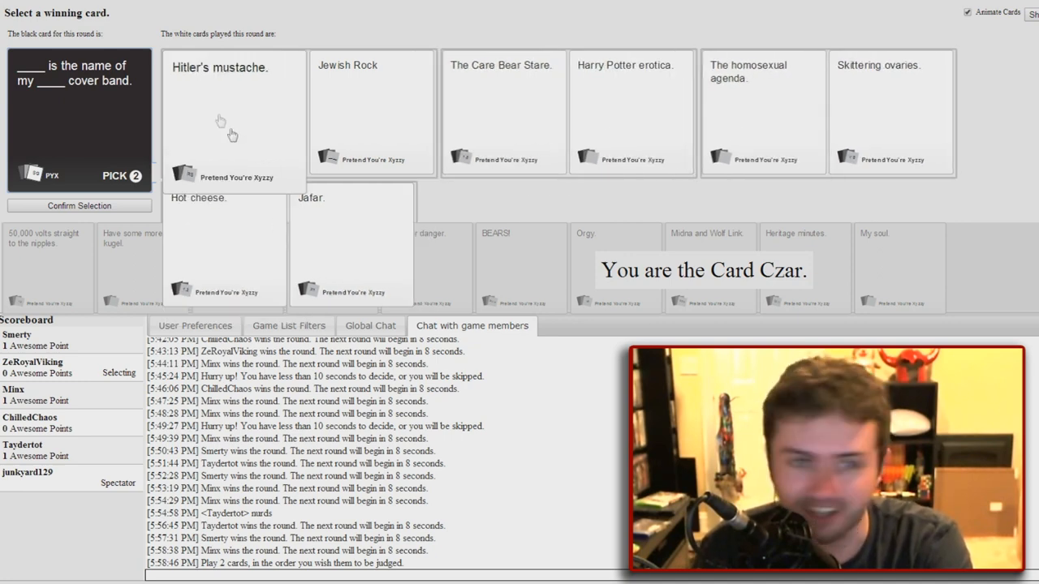